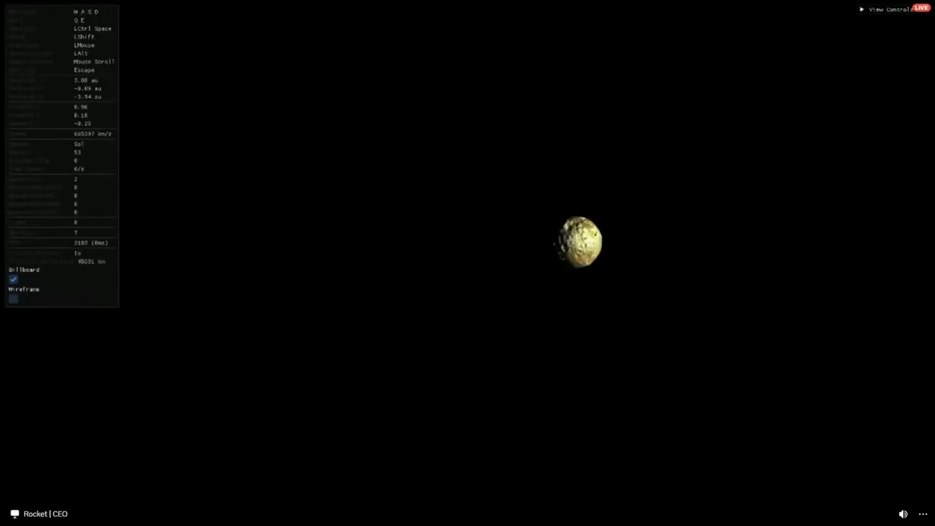
Increase flight speed and approach the cratered yellow moon until it fills the view
scroll(up, 3)
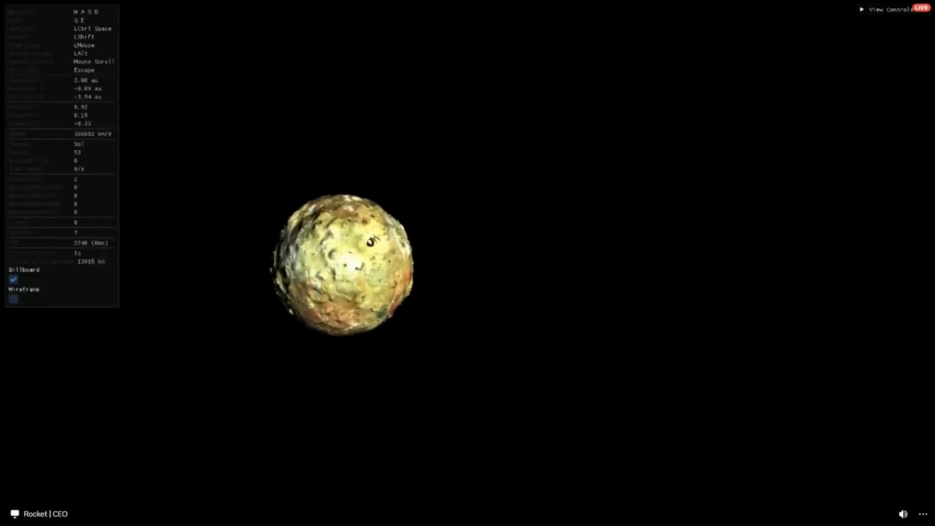
scroll(up, 3)
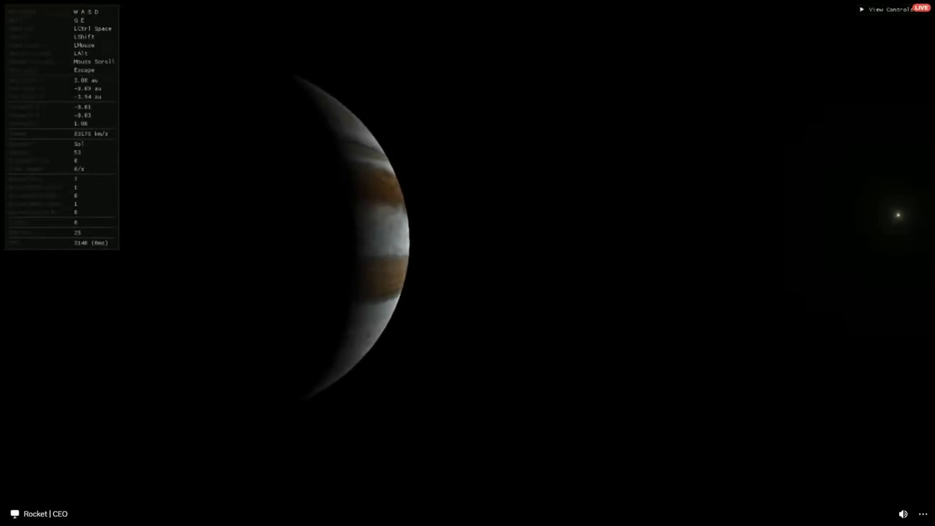
Adjust speed and fly from the crescent up to Jupiter until the banded planet fills the view
scroll(up, 3)
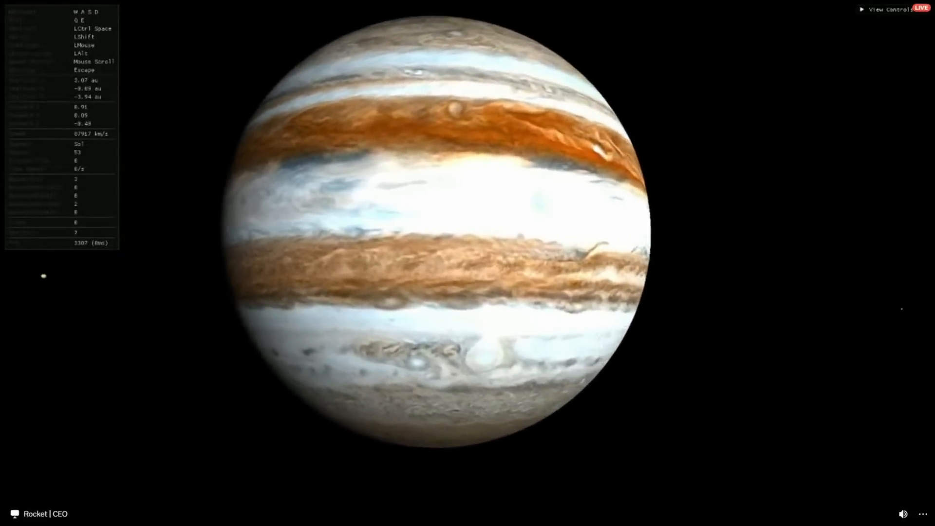
scroll(down, 3)
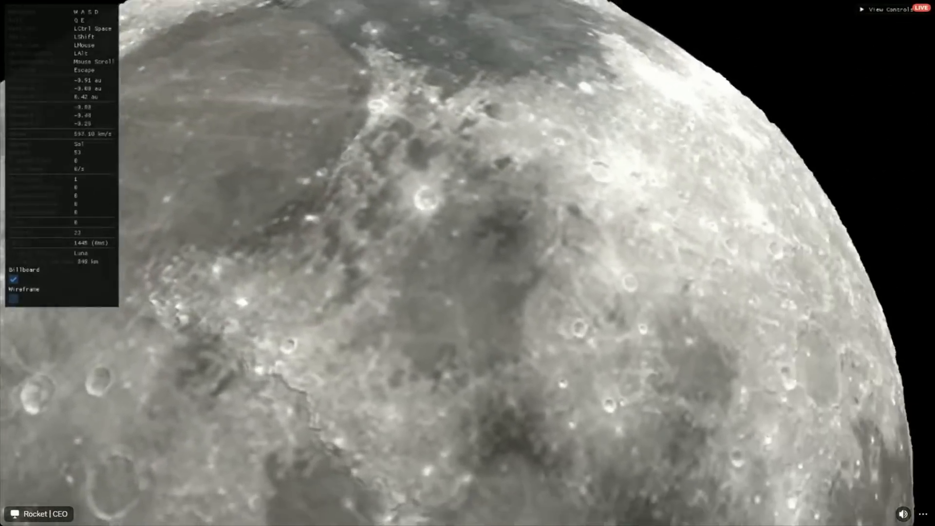
Back away from the grey Moon's surface until the whole sphere is visible
scroll(down, 3)
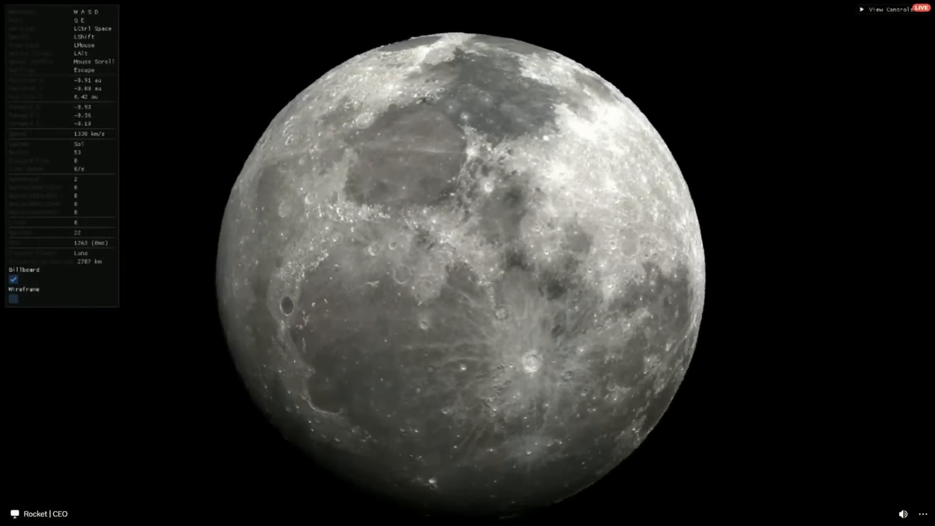
scroll(up, 3)
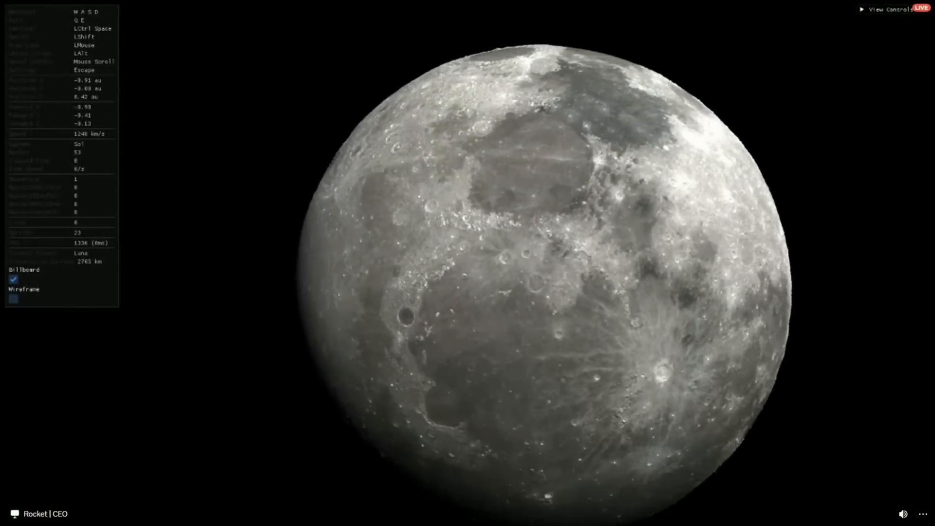
click(13, 299)
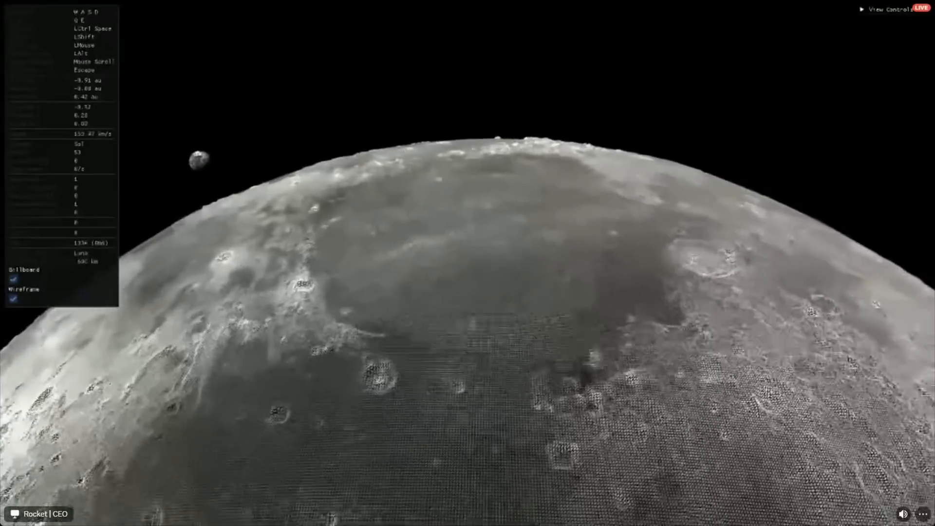
Enable wireframe and skim low over the Moon to show mesh density bands growing toward the viewer
scroll(down, 3)
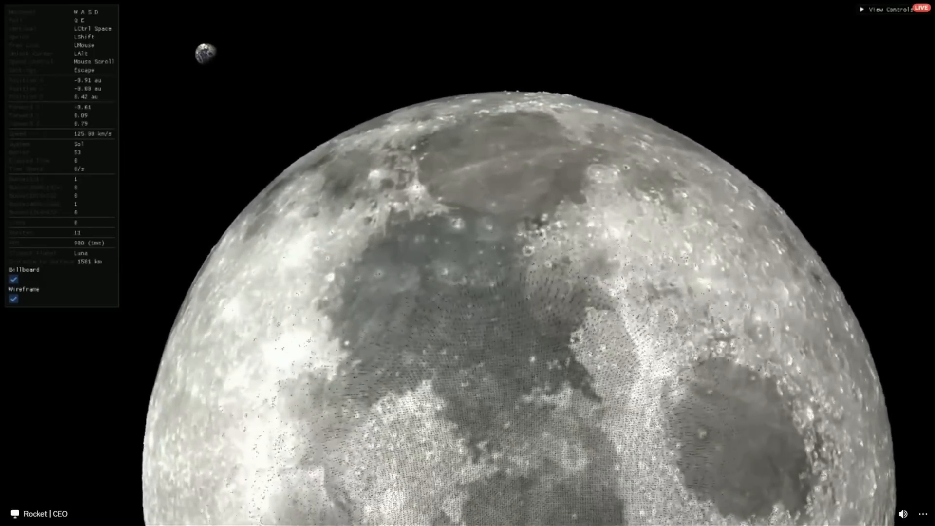
click(13, 279)
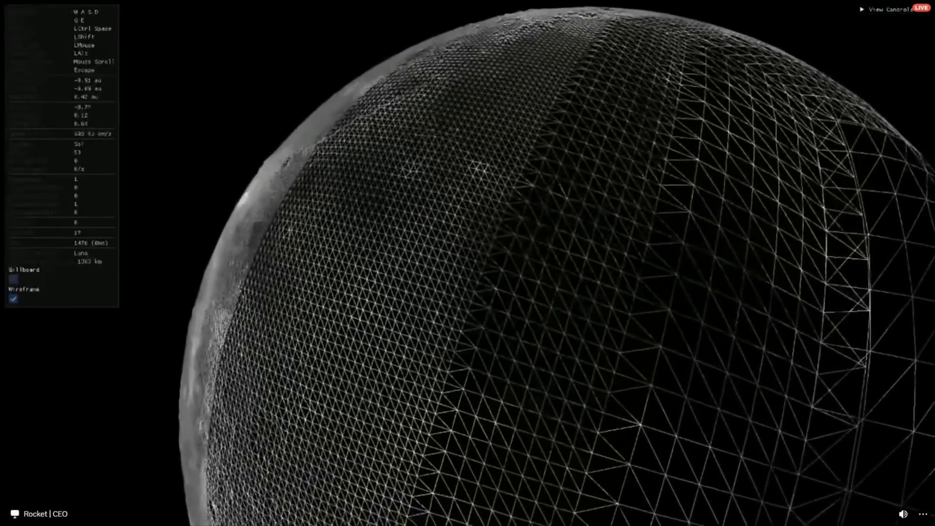
scroll(up, 3)
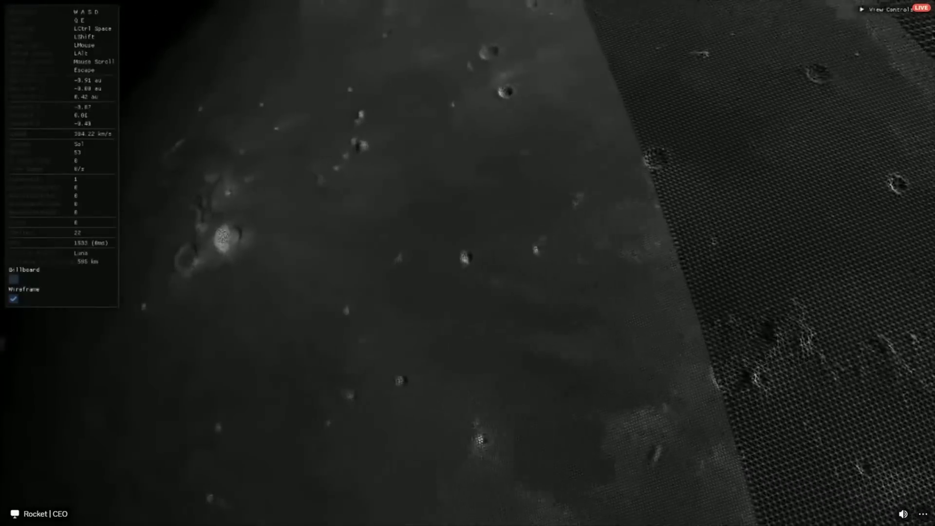
scroll(down, 3)
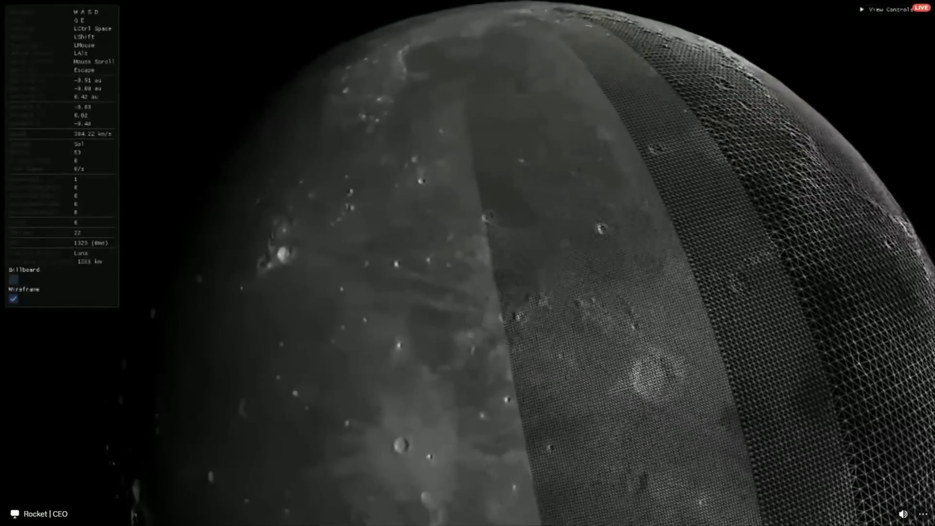
Pull far back until the Moon is a small disc with wireframe bands still visible
scroll(down, 3)
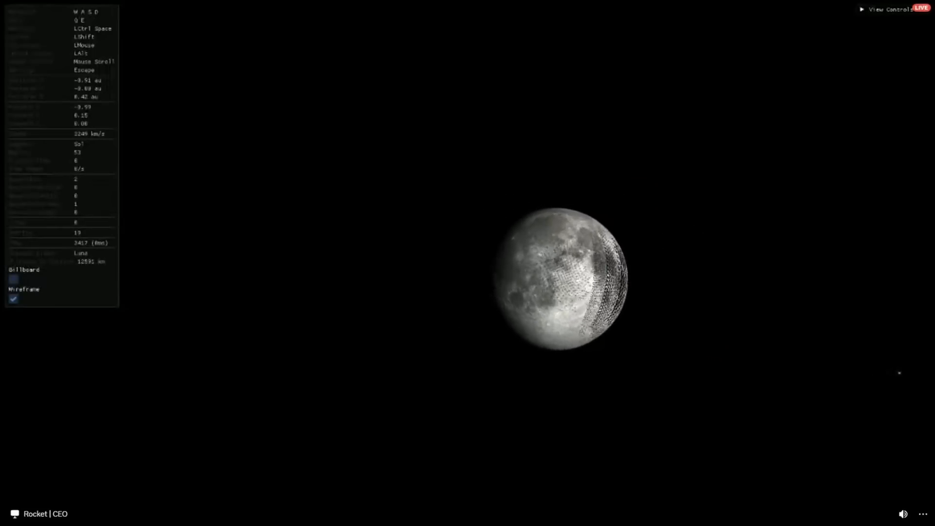
Fly forward again until the wireframe-banded Moon fills the view, ending low over a crater
scroll(down, 3)
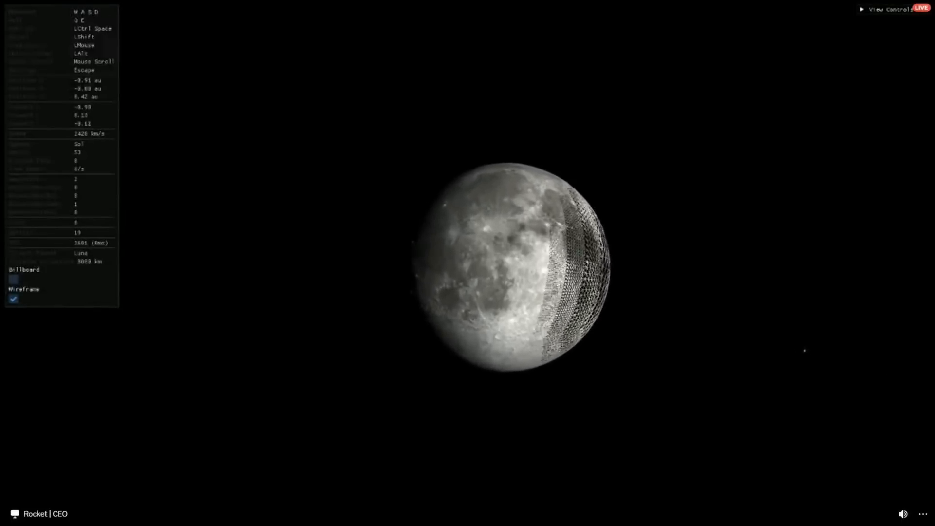
scroll(up, 3)
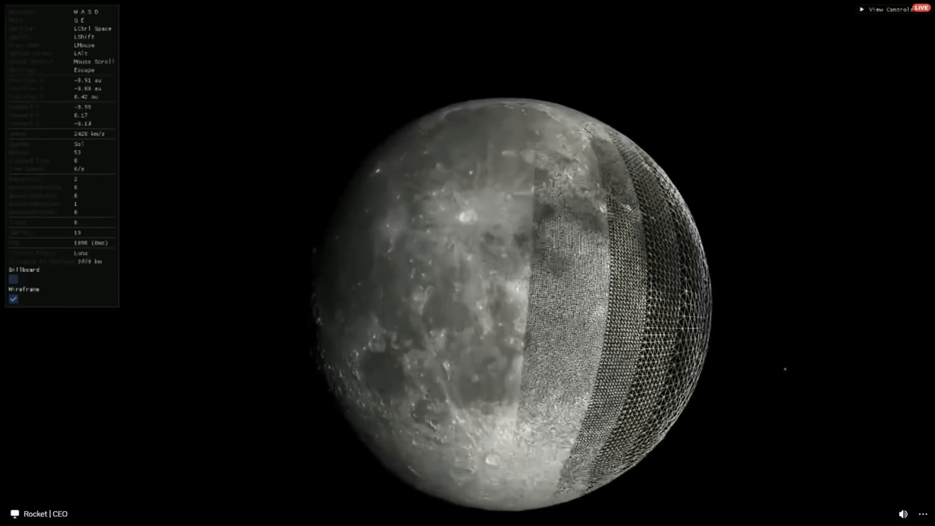
scroll(up, 3)
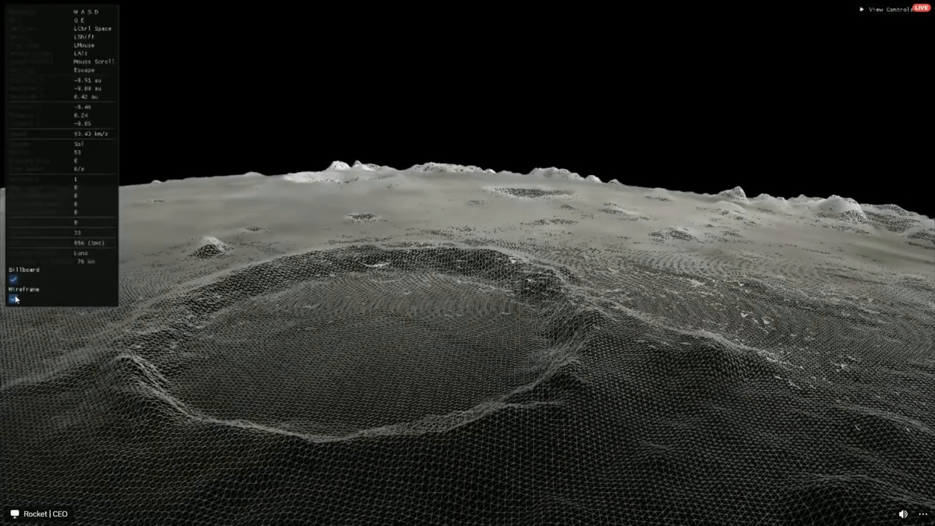
Turn wireframe off so the crater terrain renders as a solid textured surface
click(13, 299)
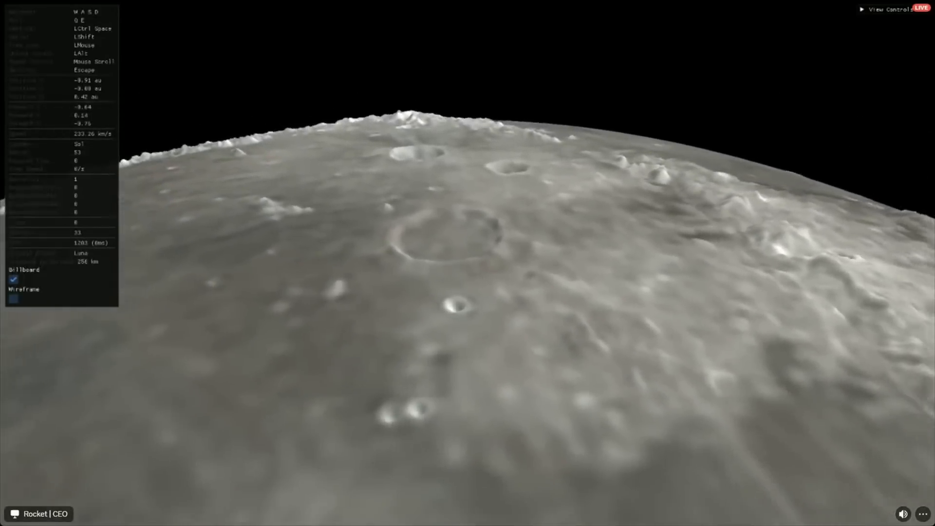